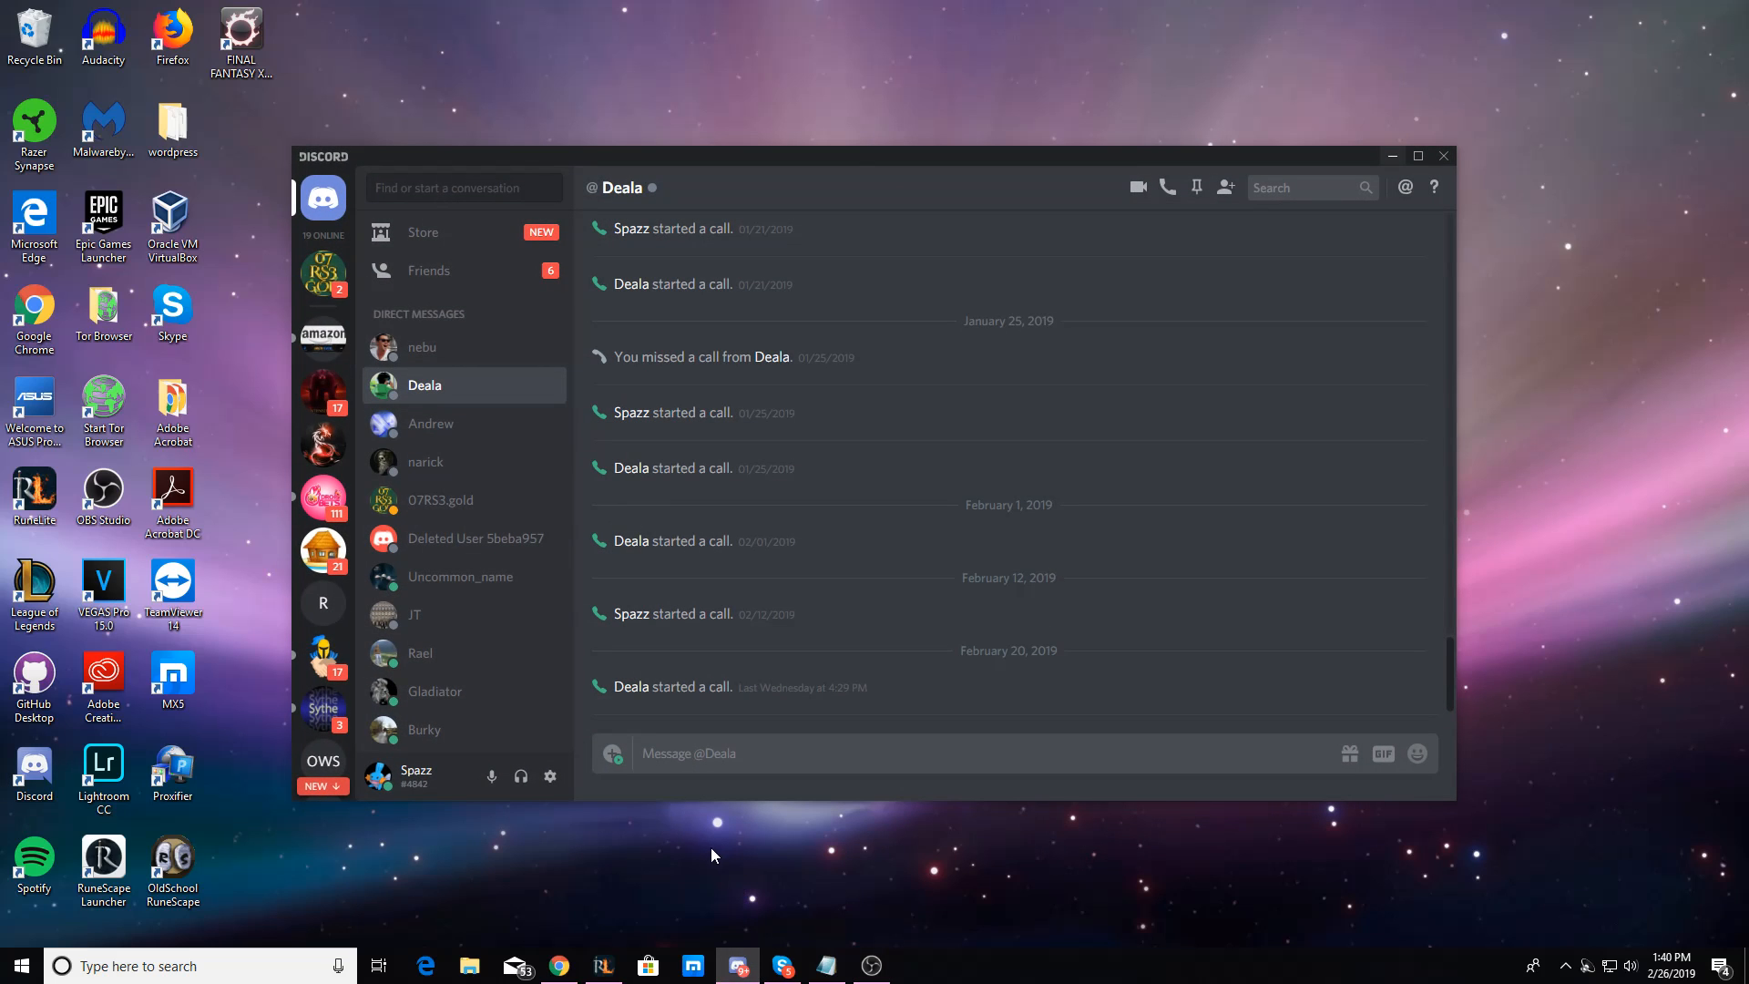
{"action": "mouse_move", "coordinate": [572, 789]}
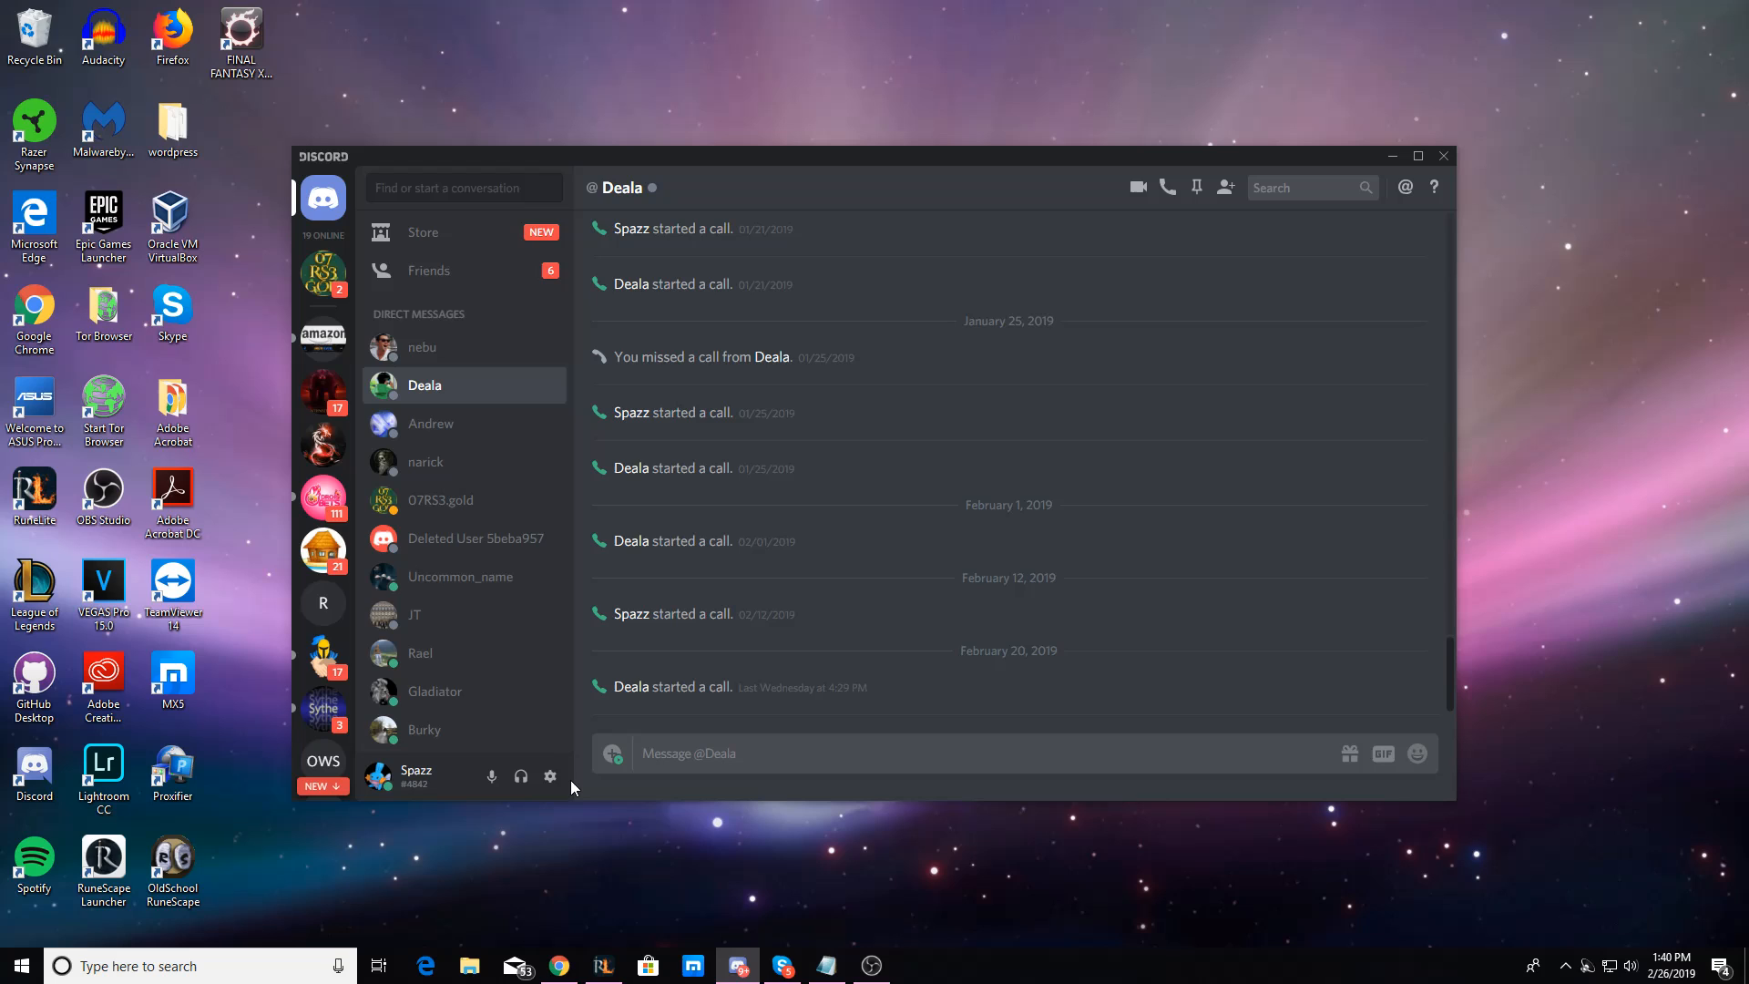
{"action": "mouse_move", "coordinate": [548, 776]}
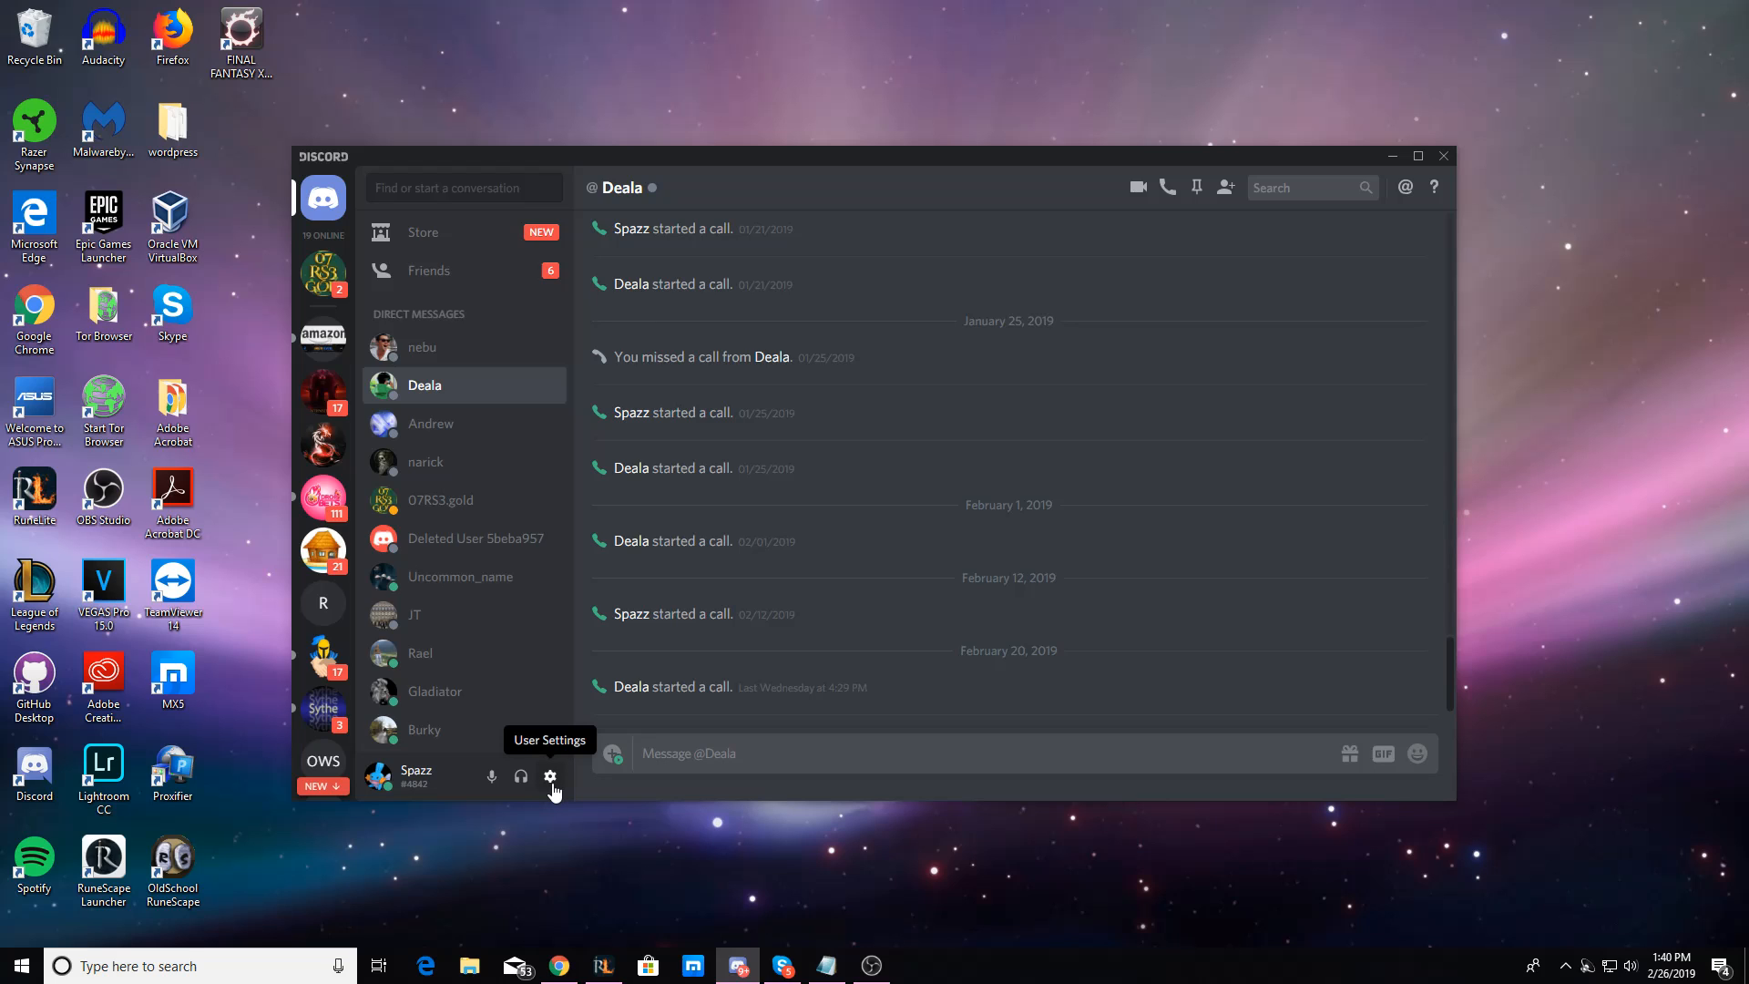
- Toggle Developer Mode off and back on under Appearance's Advanced section, leaving it enabled
{"action": "left_click", "coordinate": [550, 776]}
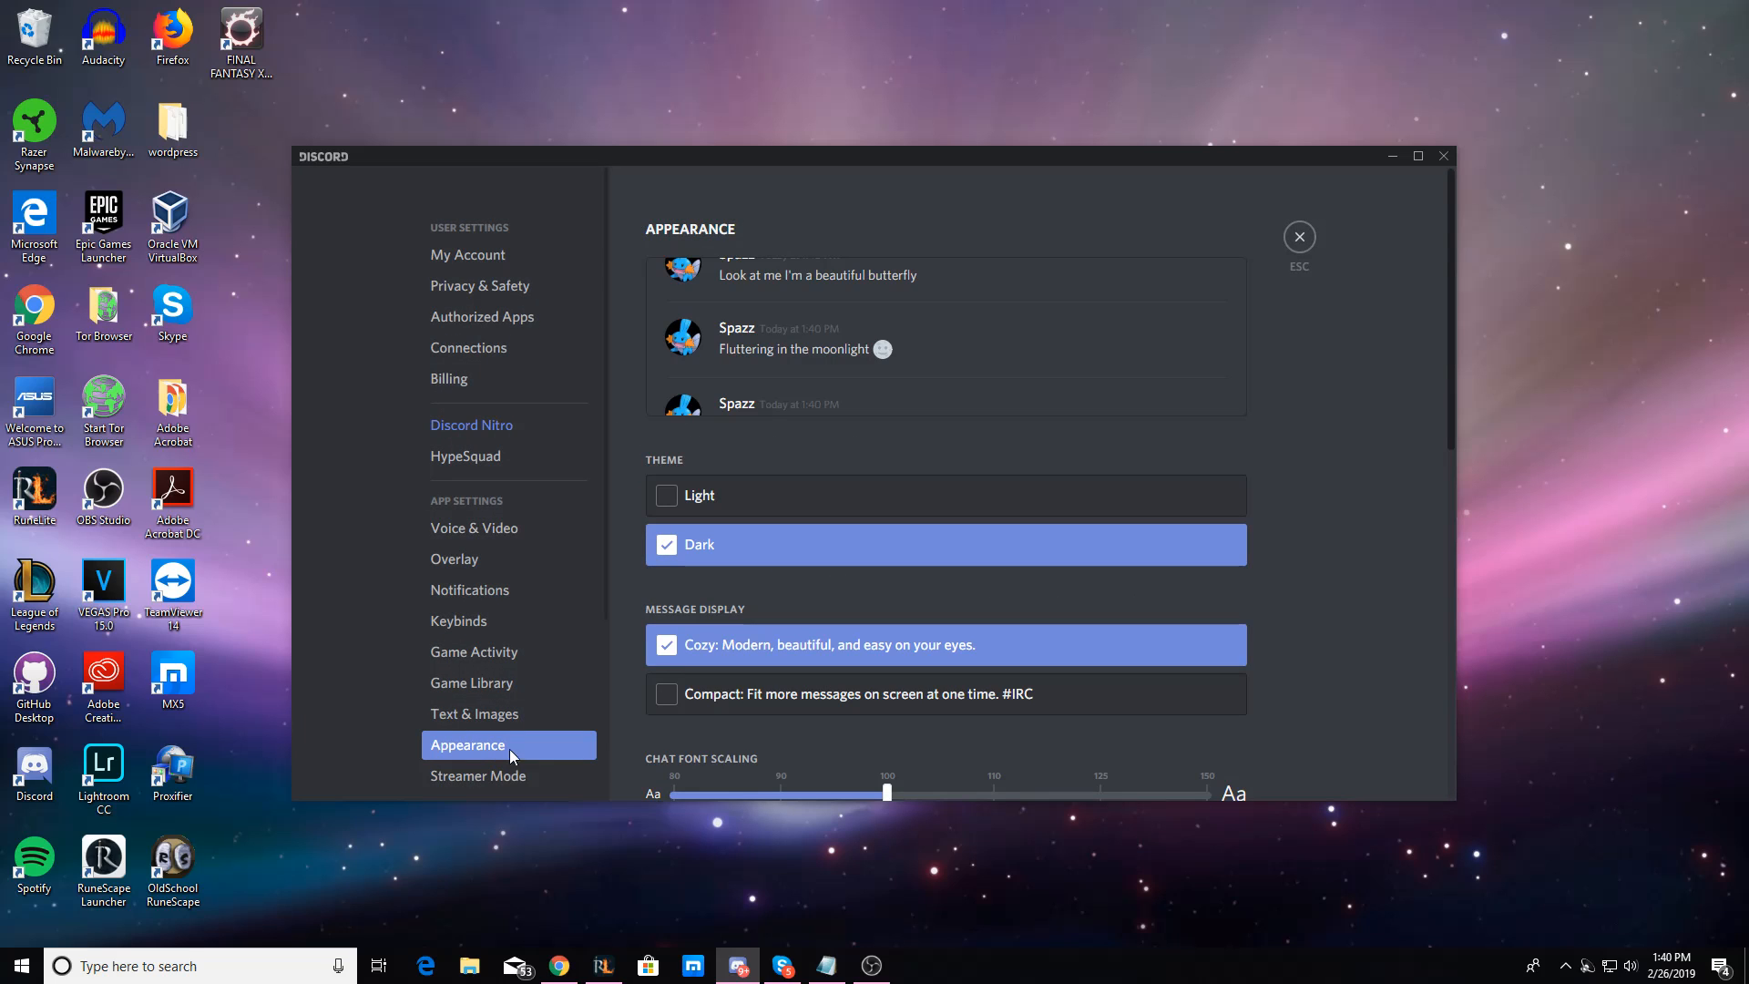
{"action": "scroll", "scroll_direction": "down", "scroll_amount": 3}
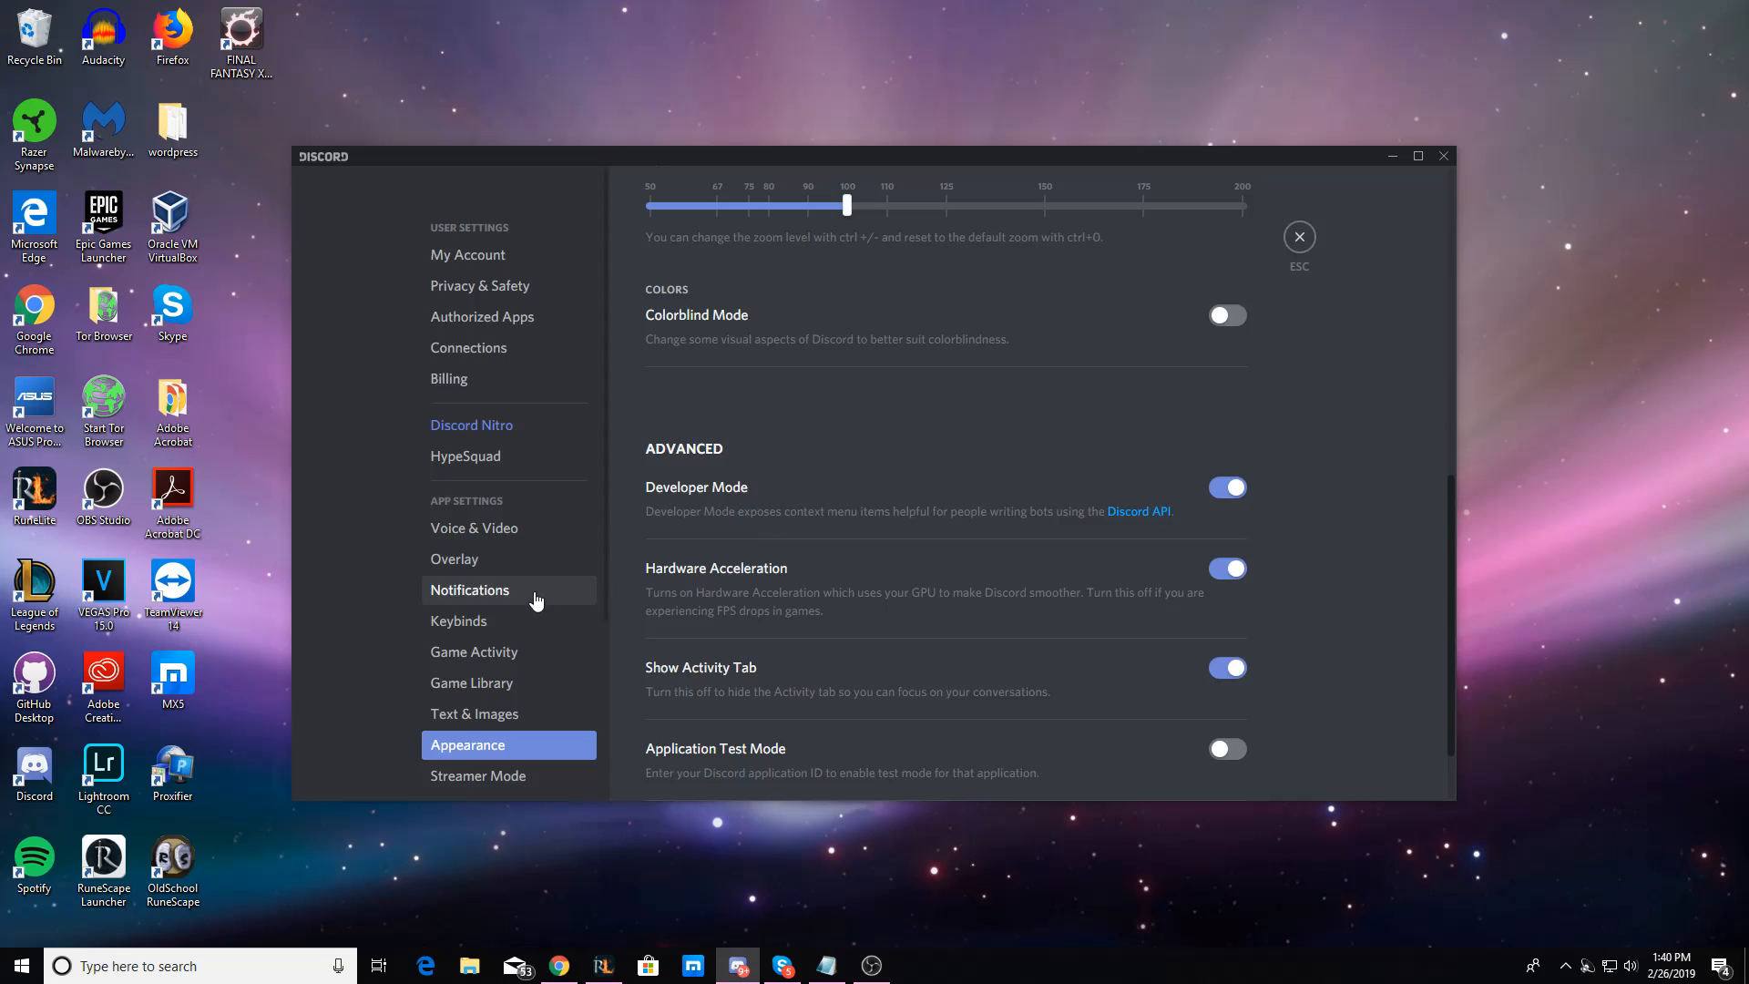
{"action": "left_click", "coordinate": [1226, 488]}
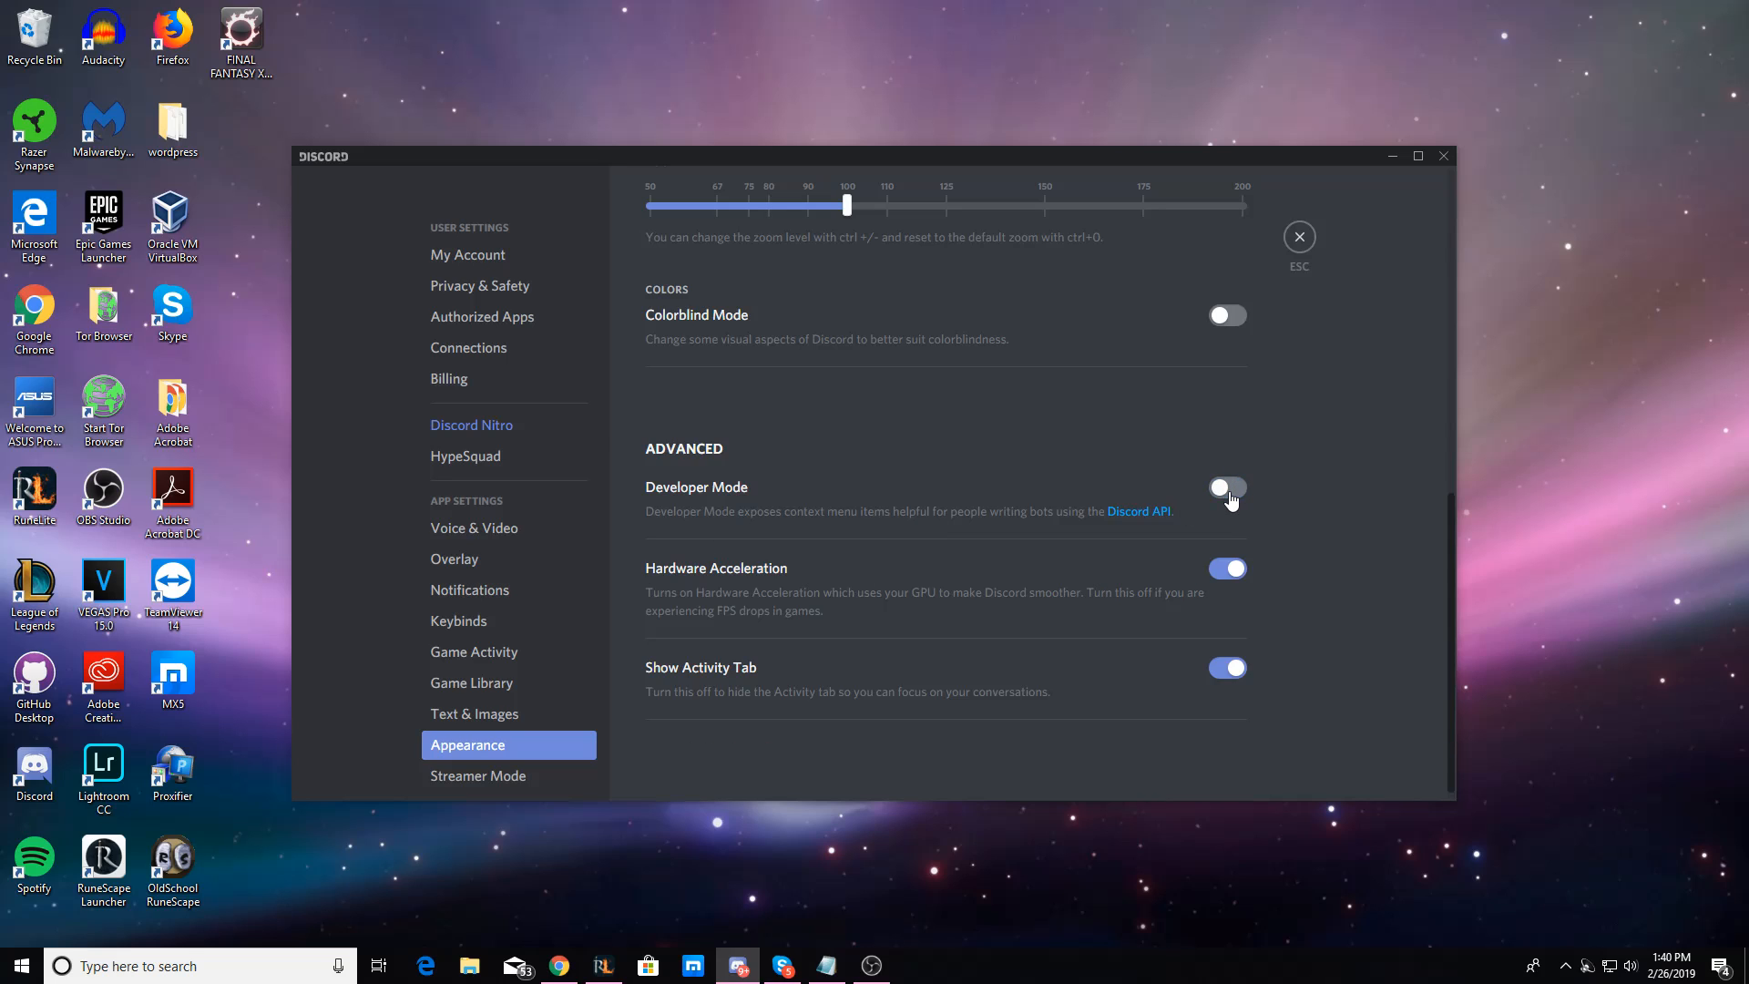
{"action": "left_click", "coordinate": [1226, 489]}
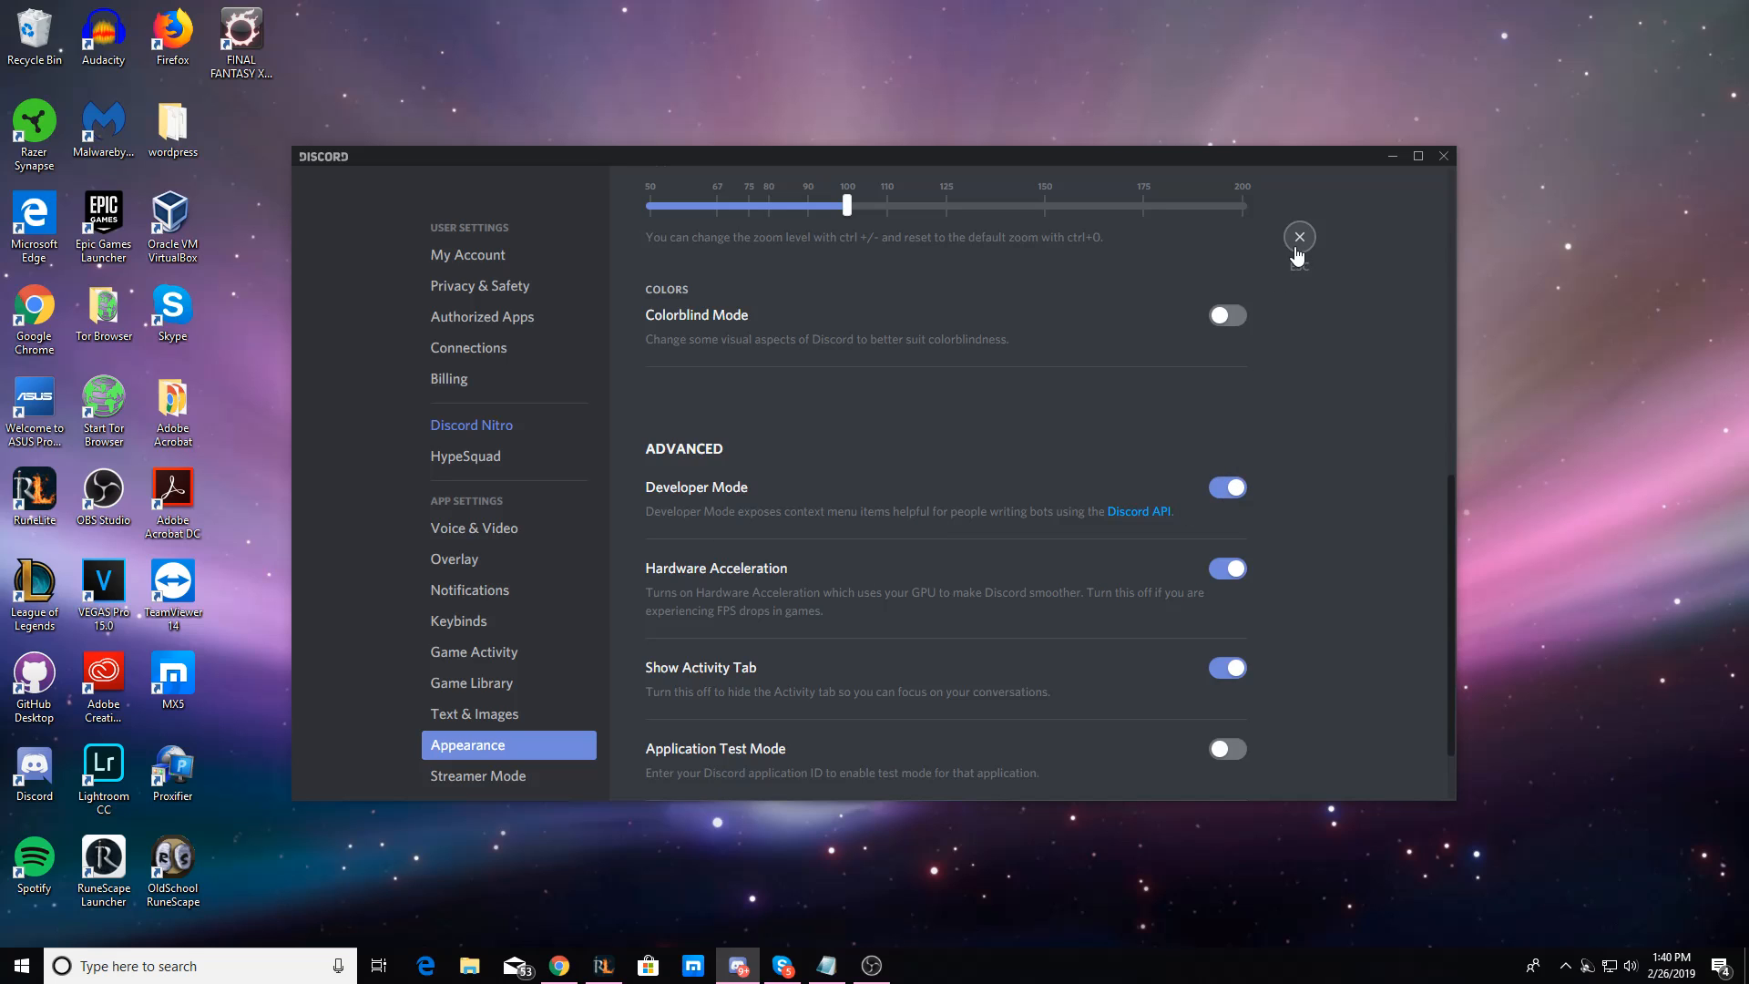
{"action": "left_click", "coordinate": [1297, 237]}
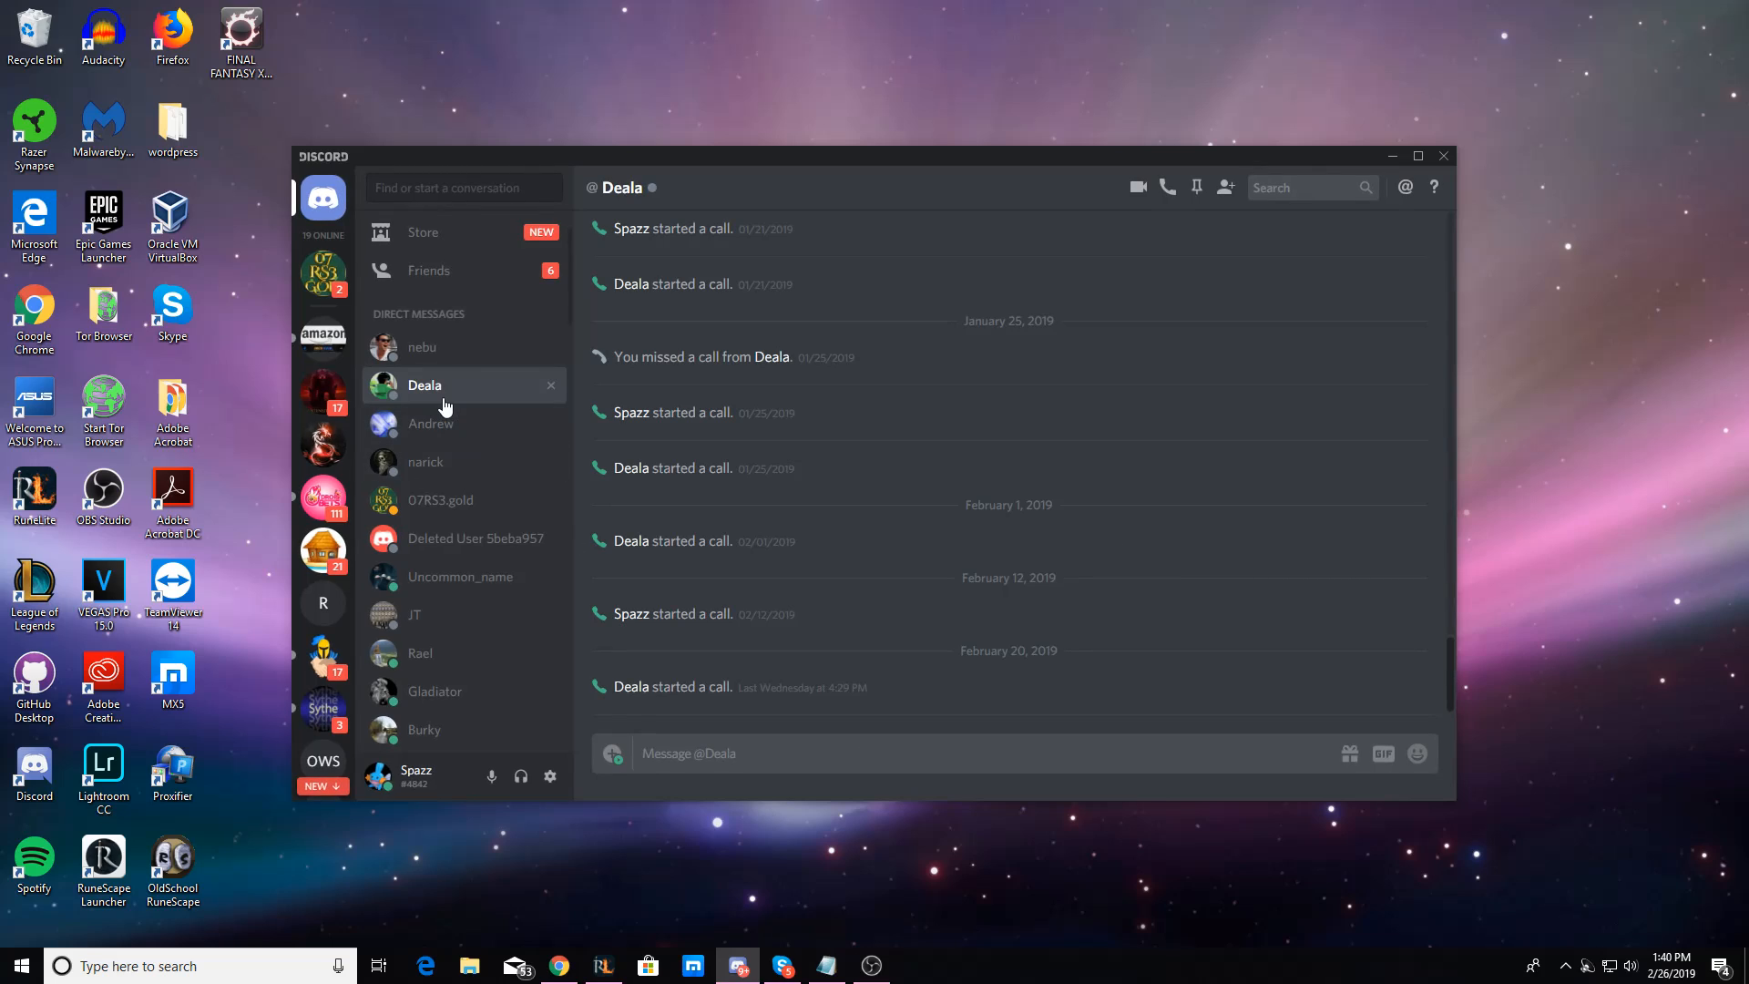
{"action": "mouse_move", "coordinate": [732, 605]}
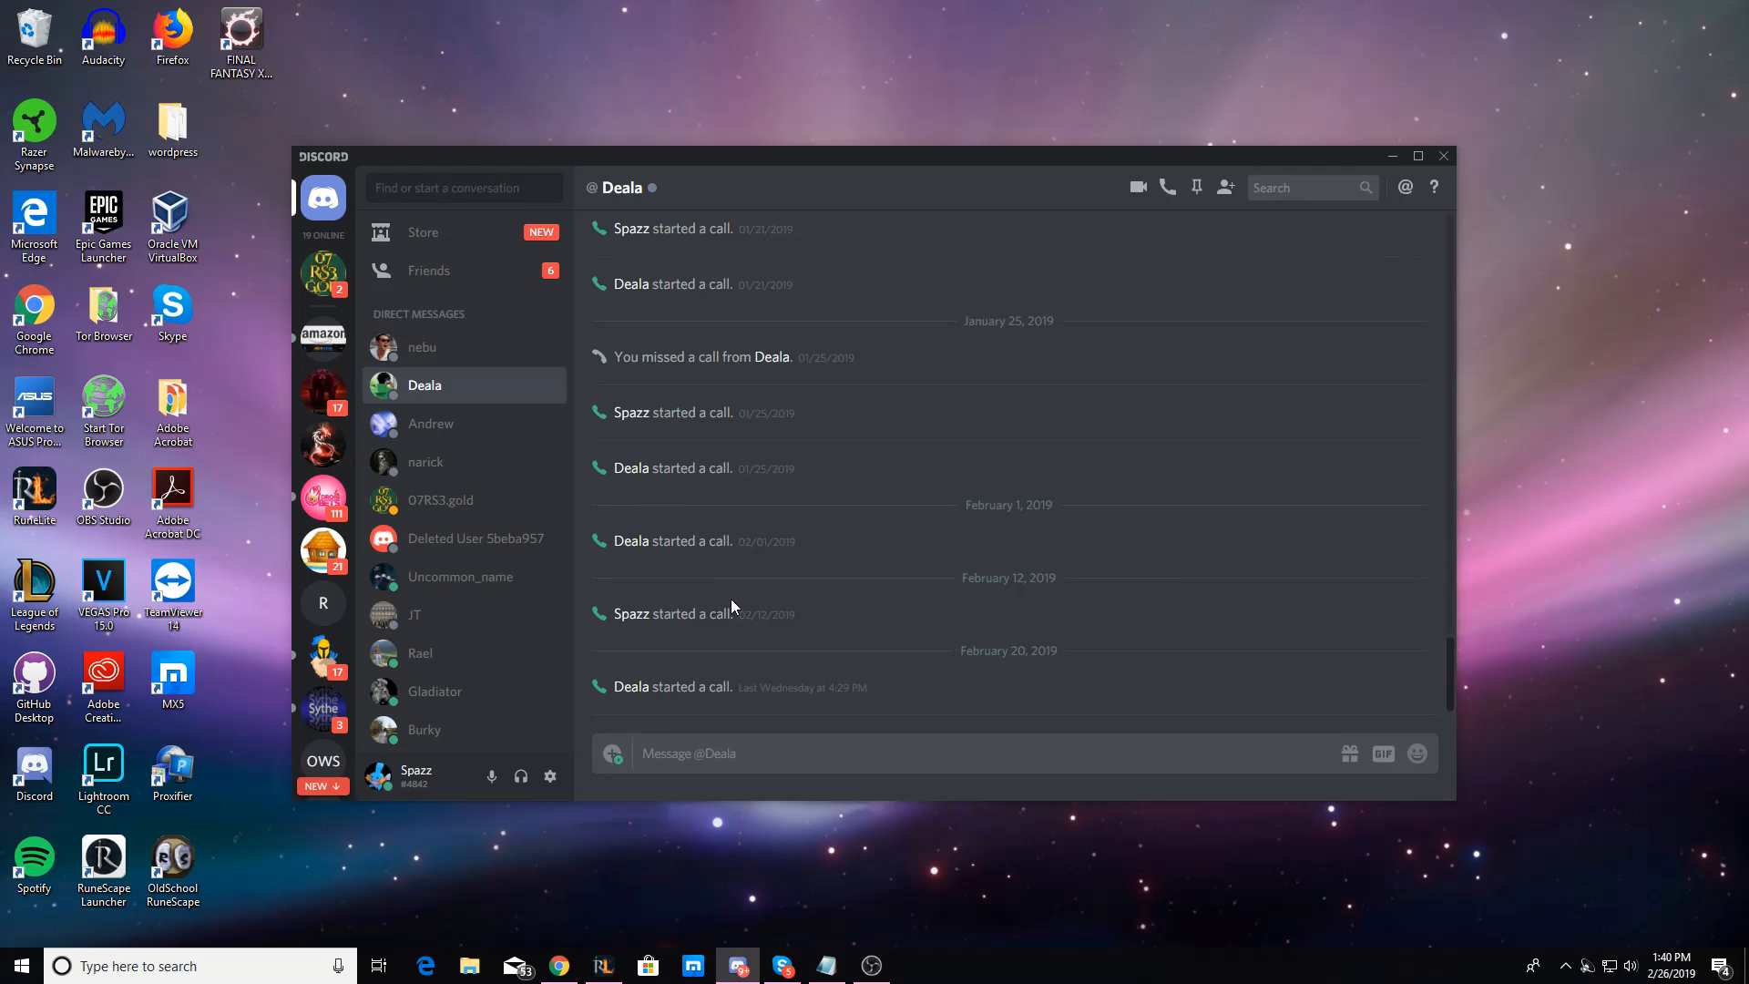
{"action": "mouse_move", "coordinate": [640, 700]}
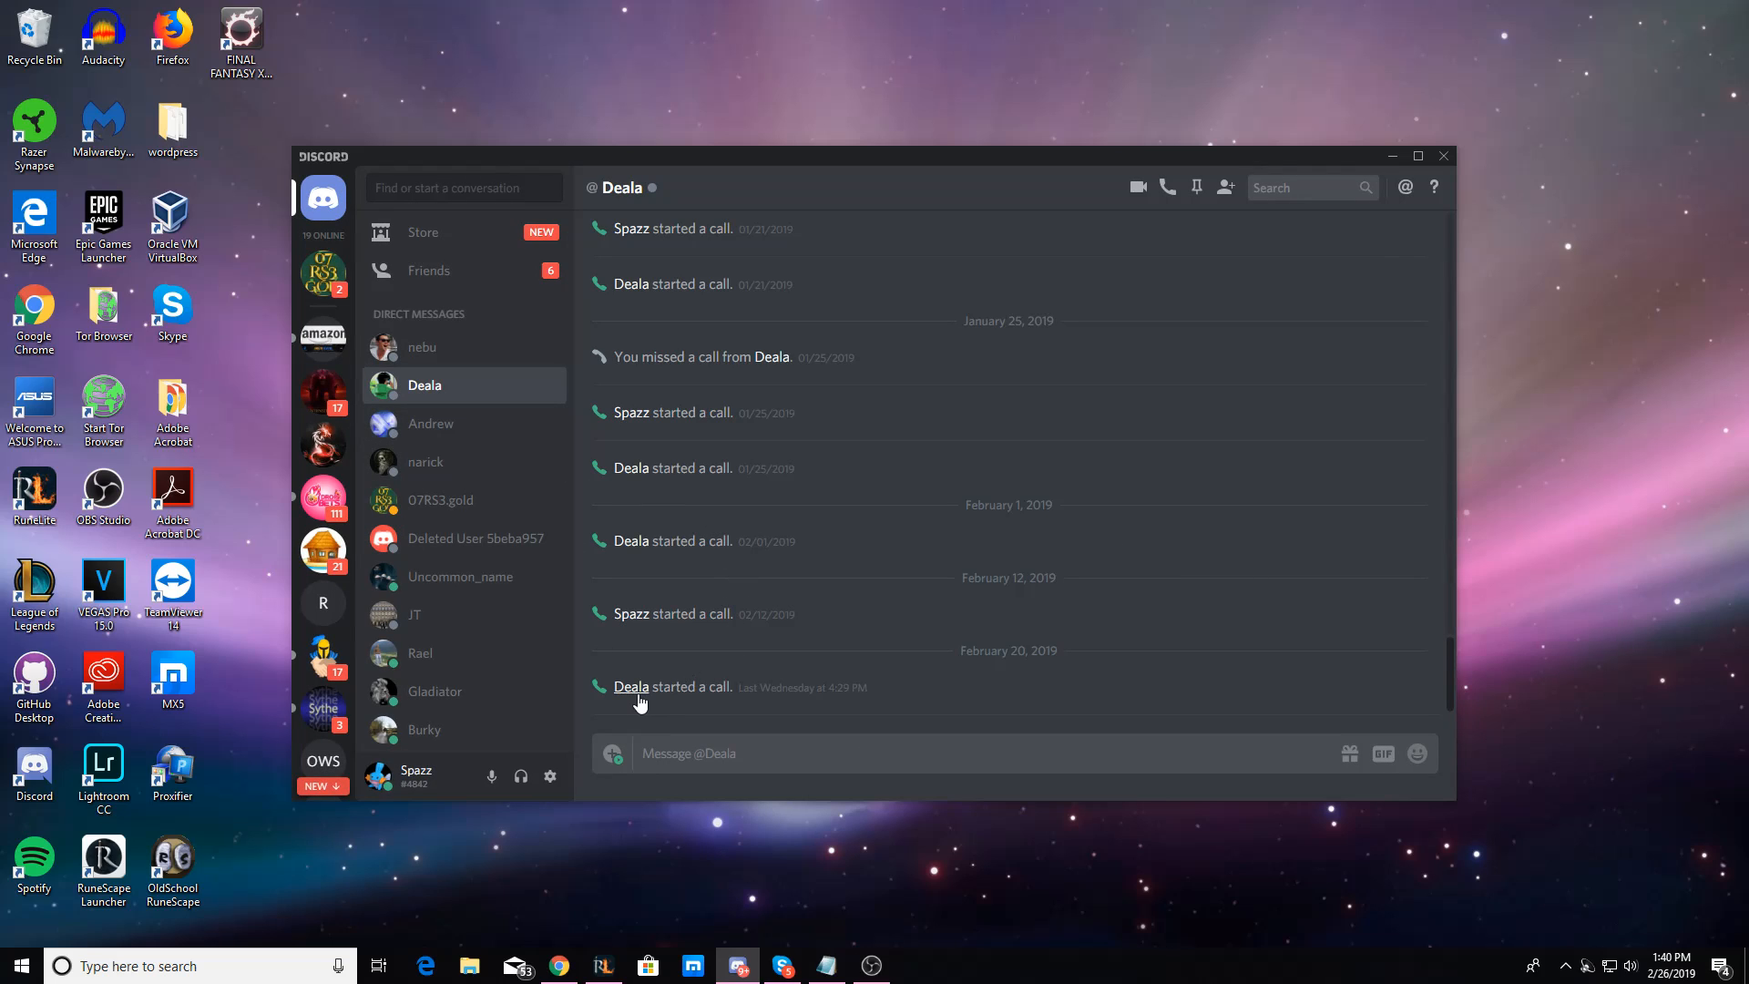
{"action": "right_click", "coordinate": [639, 698]}
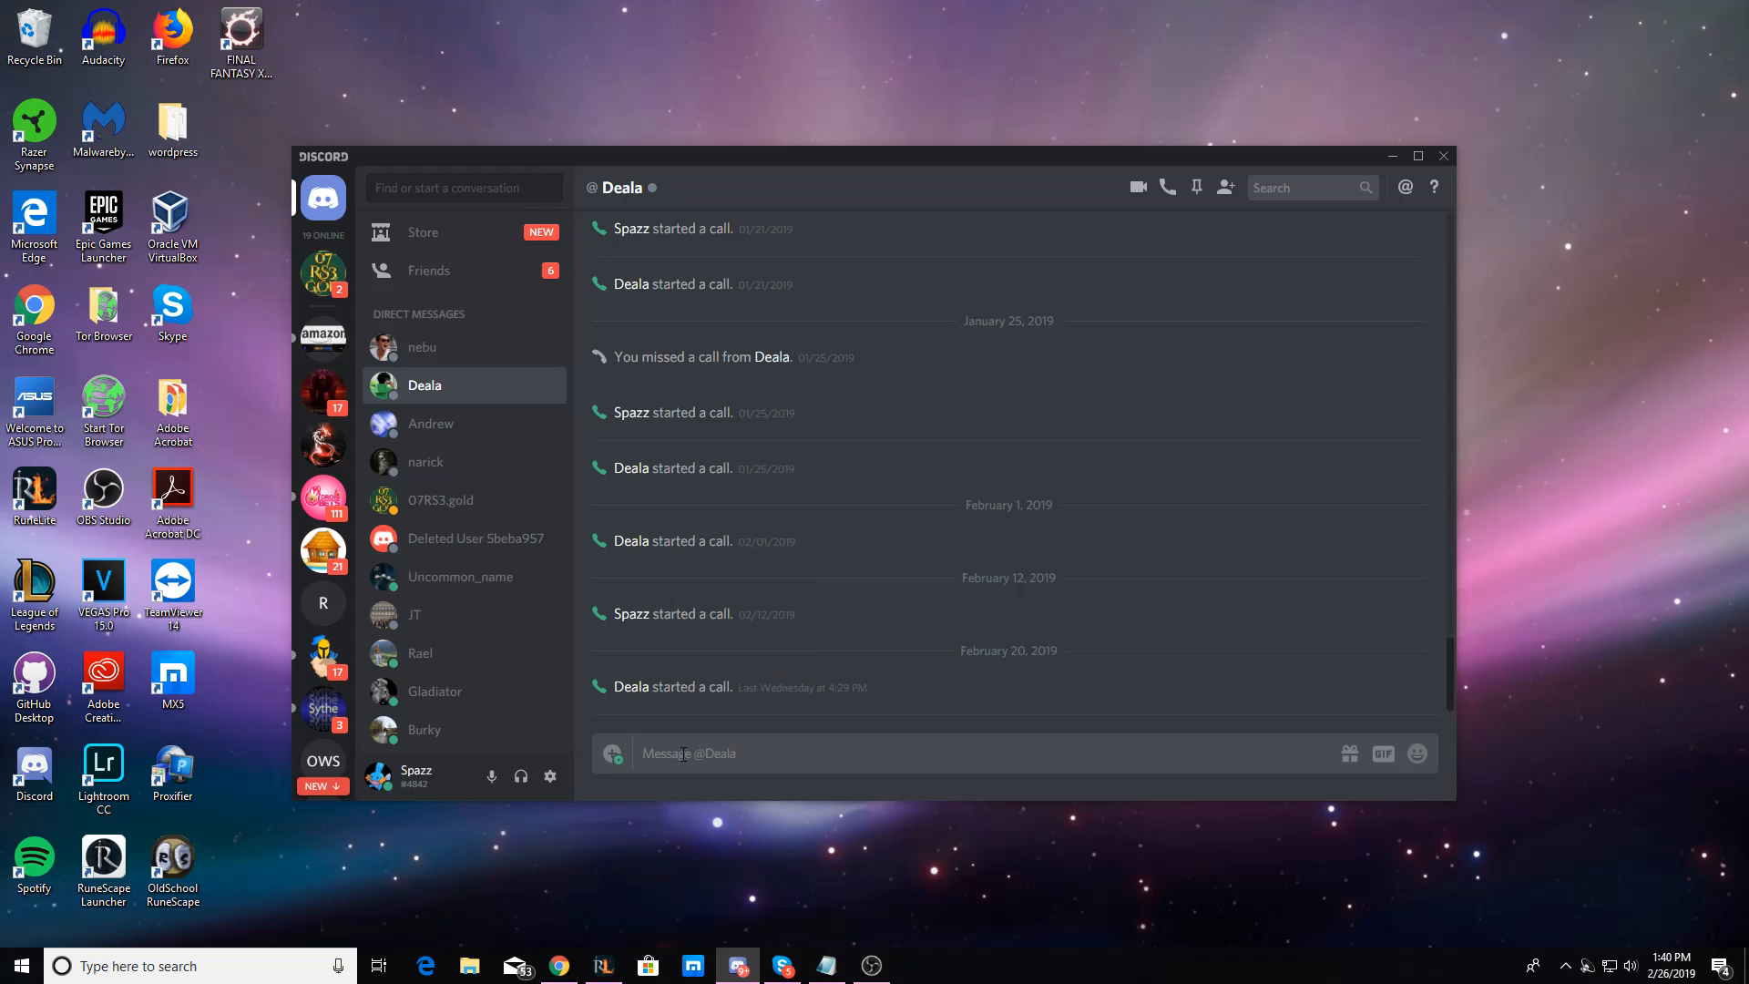
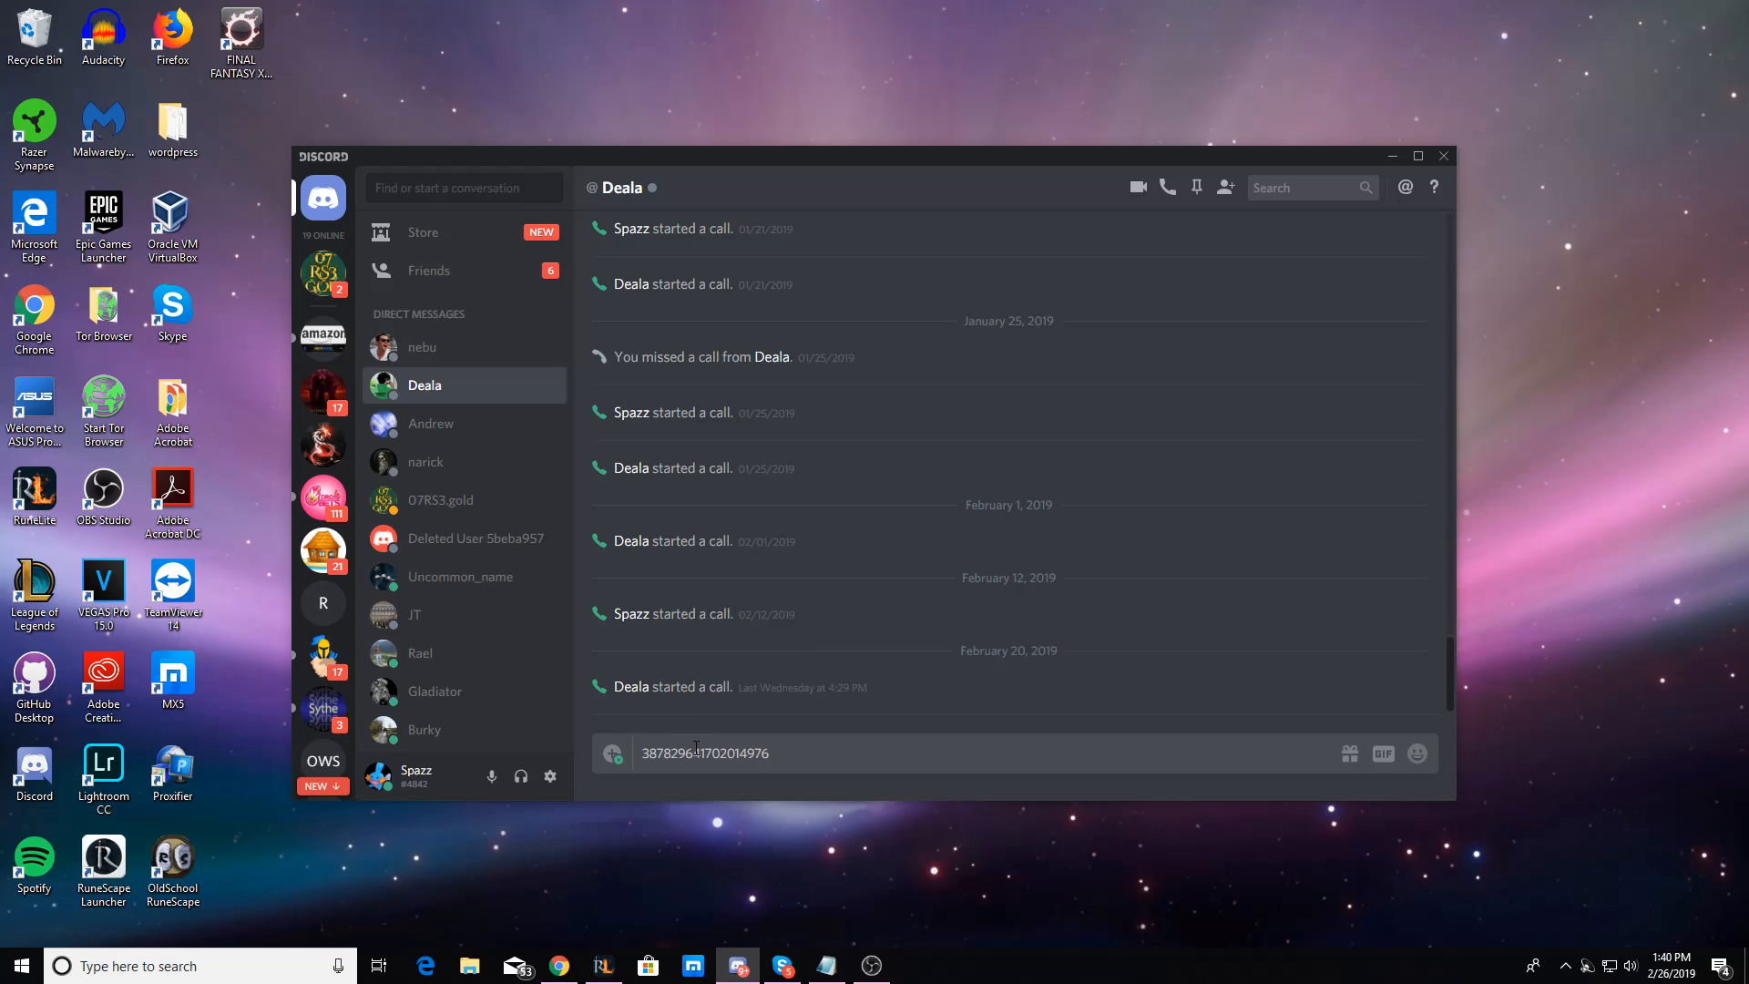